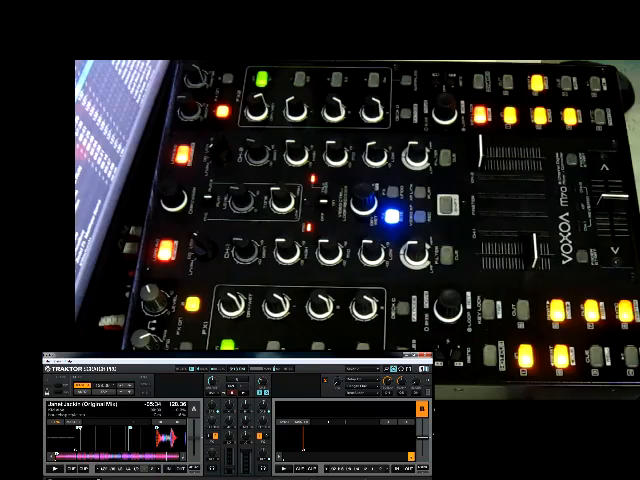
left_click(440, 207)
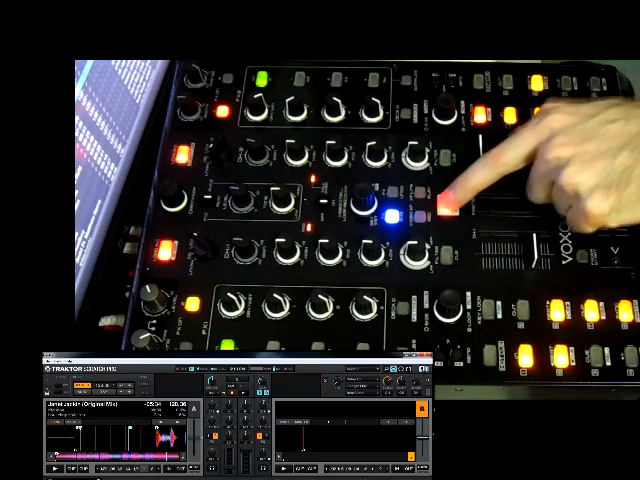